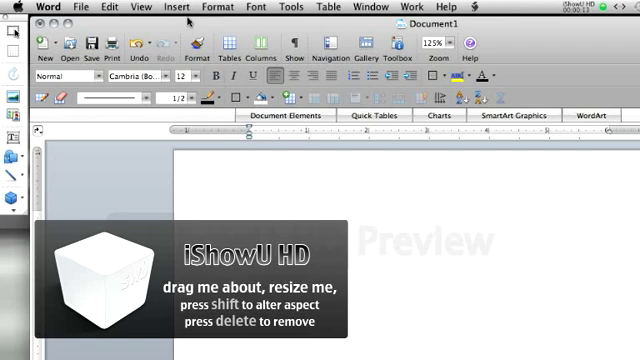
# Bring up the Object dialog from the Insert menu to choose an object type
pyautogui.click(180, 8)
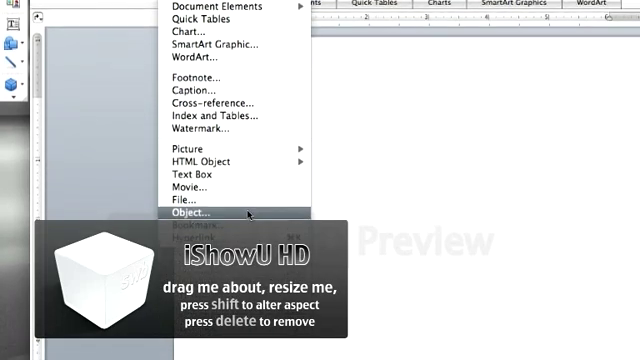
pyautogui.click(190, 212)
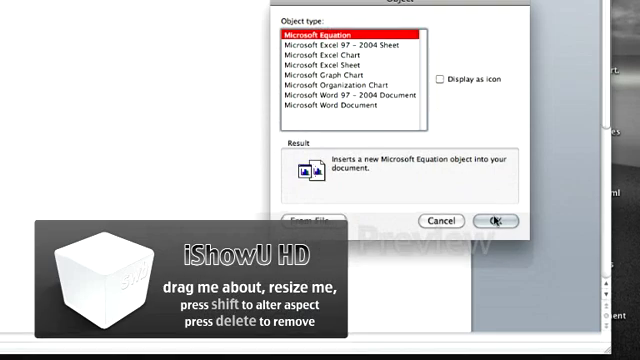
# Insert a Microsoft Equation object, opening the 'Equation in Document1' editor window
pyautogui.click(500, 220)
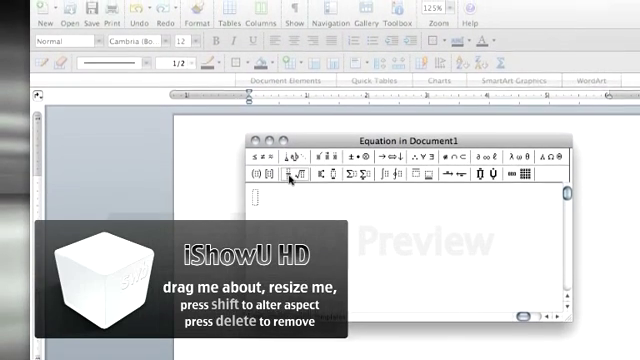
pyautogui.moveTo(292, 178)
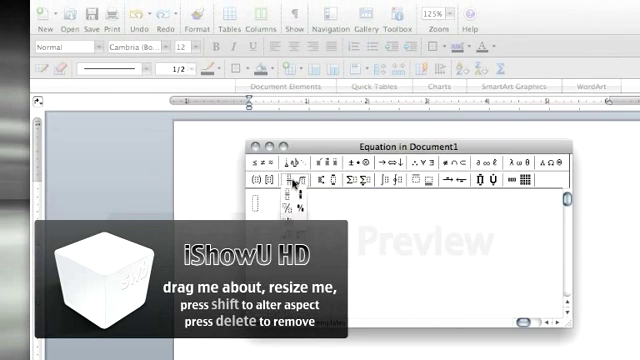
pyautogui.moveTo(284, 190)
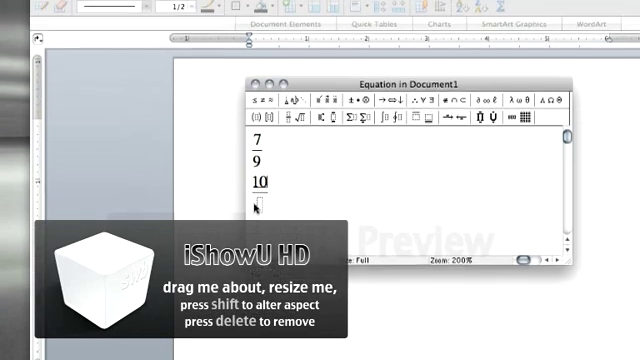
# Fill the stacked fraction slots with 7 over 9 and 10 over 26
pyautogui.write('26')
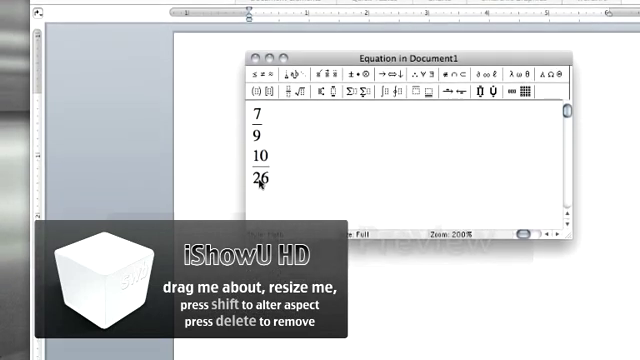